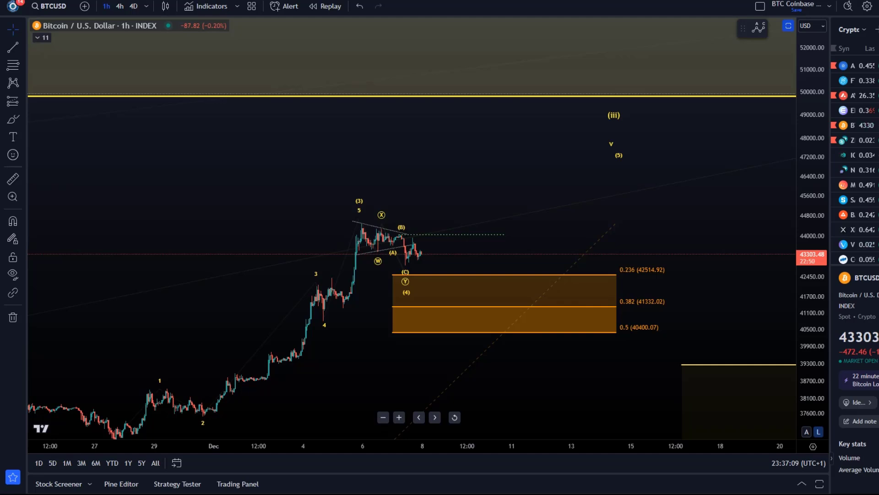
{"action": "mouse_move", "coordinate": [449, 235]}
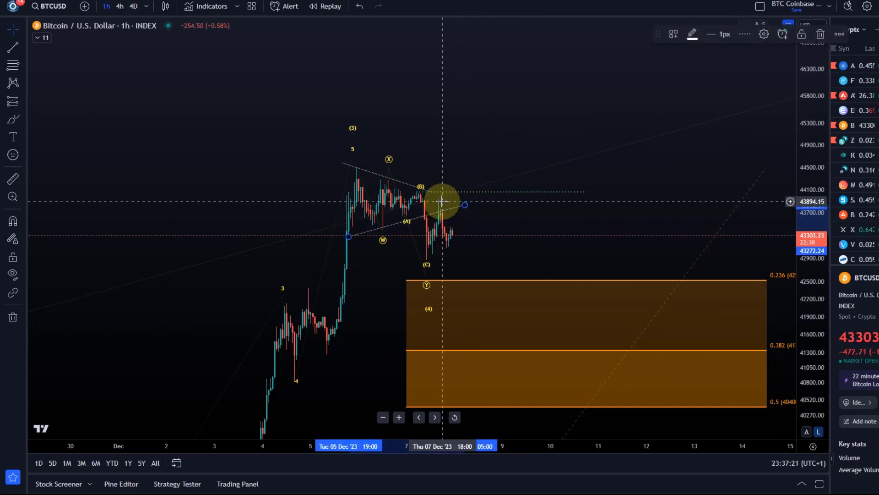
{"action": "mouse_move", "coordinate": [454, 238]}
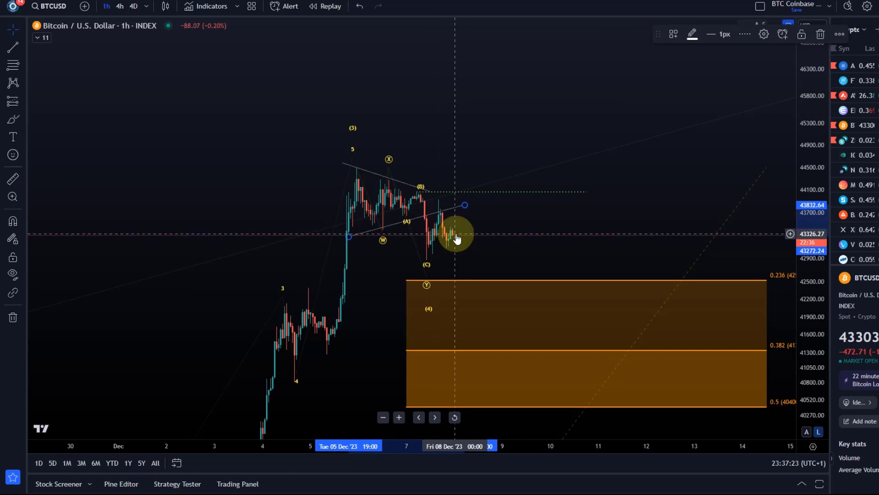
{"action": "mouse_move", "coordinate": [446, 235]}
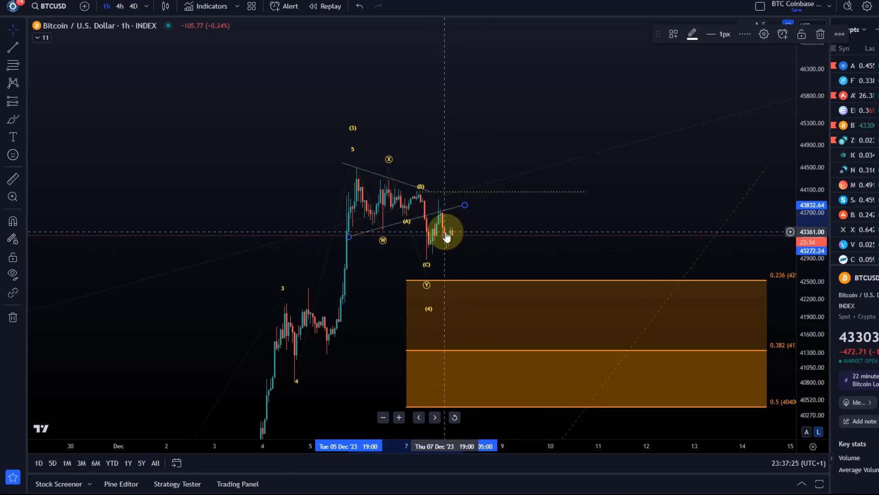
{"action": "mouse_move", "coordinate": [438, 235]}
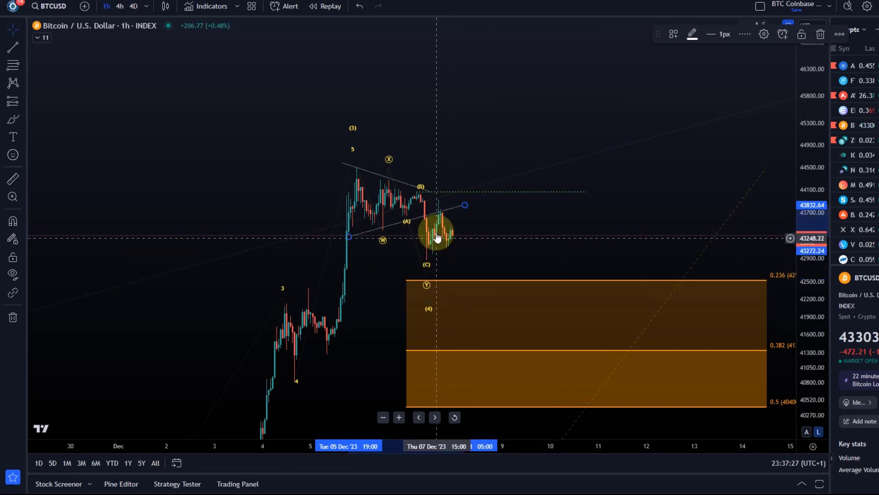
{"action": "mouse_move", "coordinate": [515, 241]}
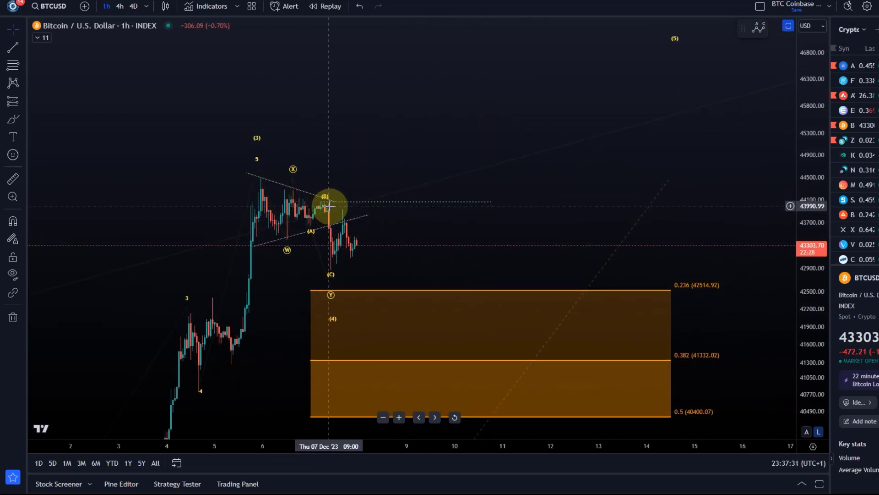
{"action": "mouse_move", "coordinate": [426, 212]}
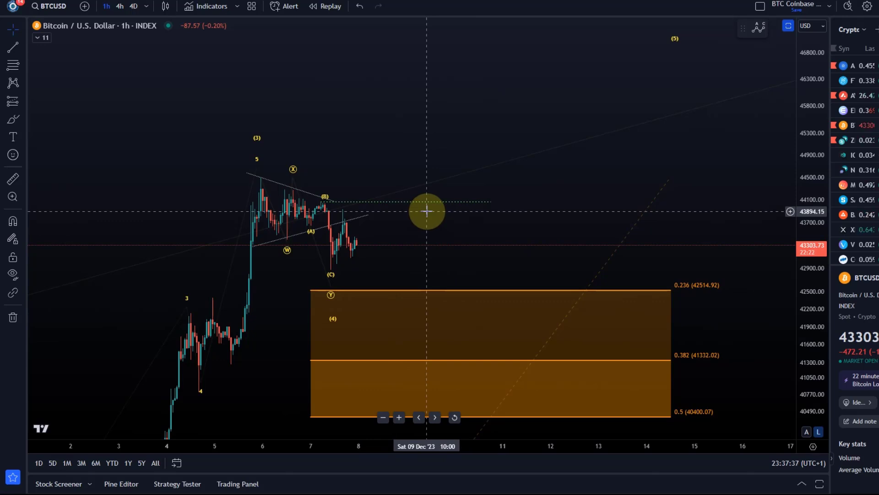
{"action": "mouse_move", "coordinate": [345, 282]}
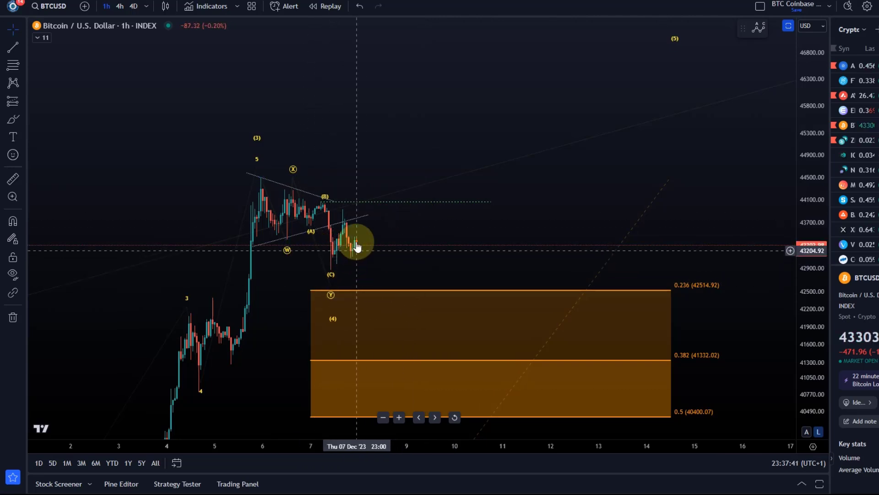
{"action": "mouse_move", "coordinate": [371, 203]}
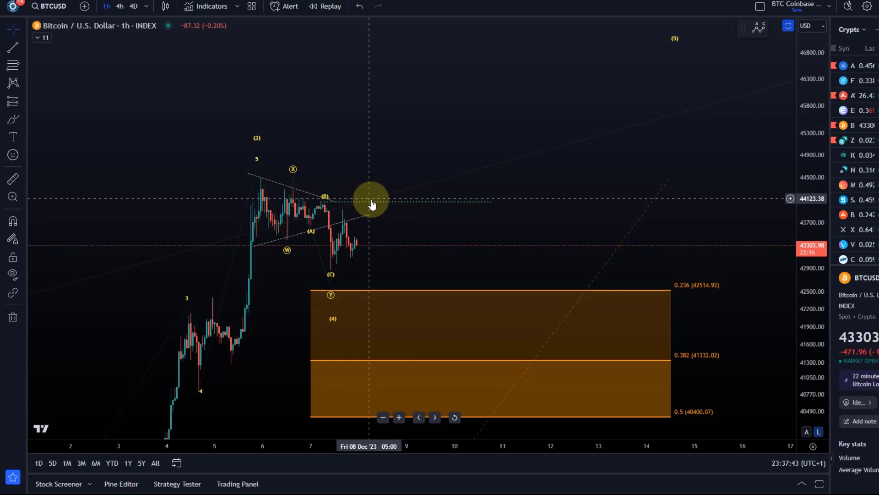
{"action": "mouse_move", "coordinate": [374, 209]}
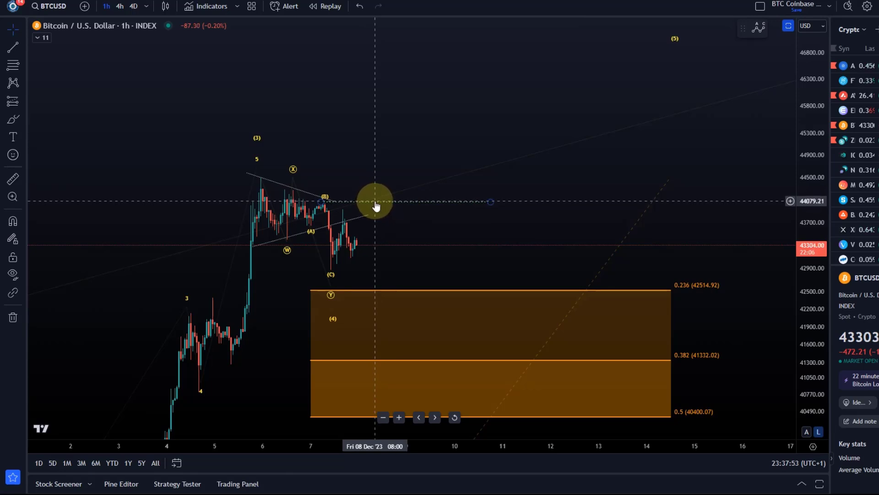
Select the breakout line area and bring up the brushes/arrows drawing list for an Arrow Mark Up
{"action": "left_click", "coordinate": [376, 202]}
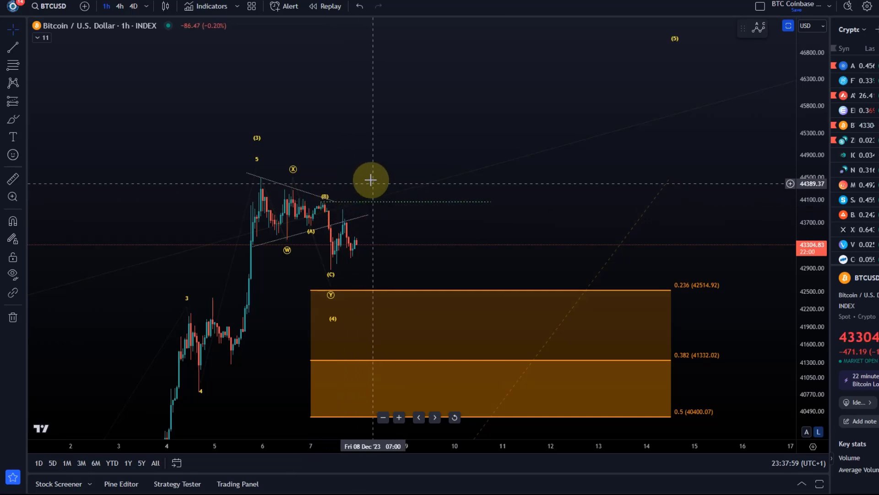
{"action": "left_click", "coordinate": [11, 119]}
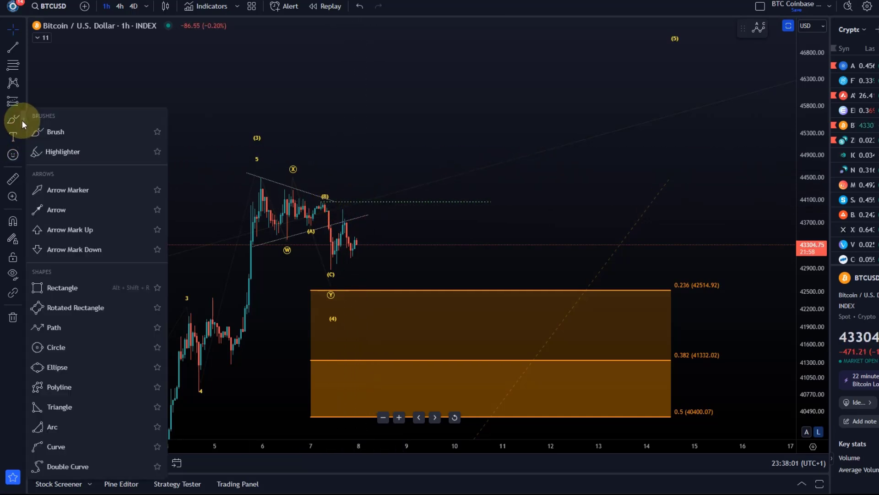
{"action": "mouse_move", "coordinate": [70, 229]}
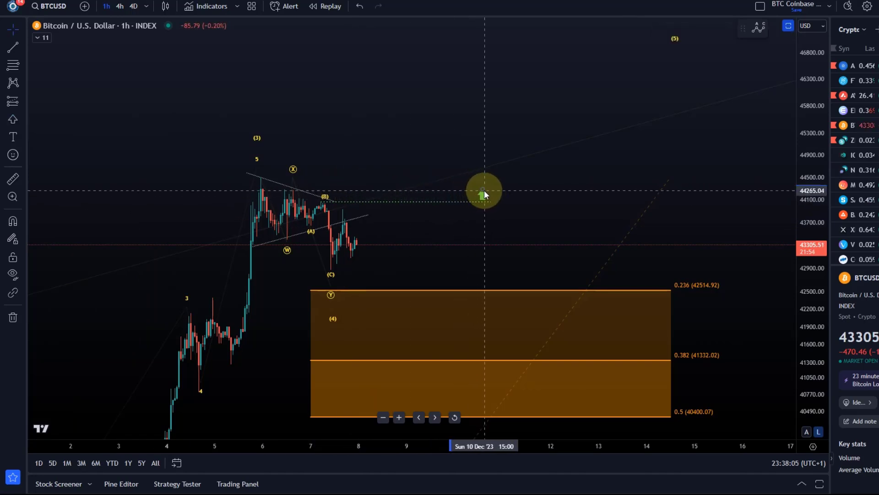
{"action": "mouse_move", "coordinate": [516, 210]}
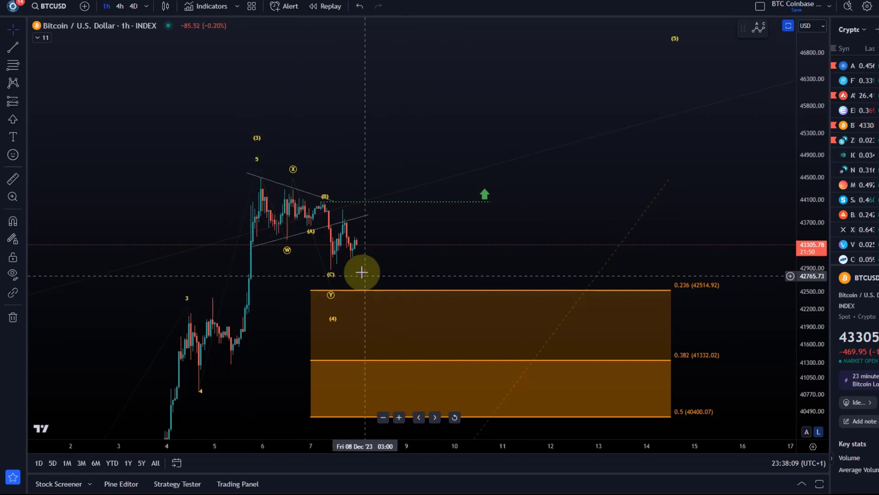
{"action": "mouse_move", "coordinate": [323, 201]}
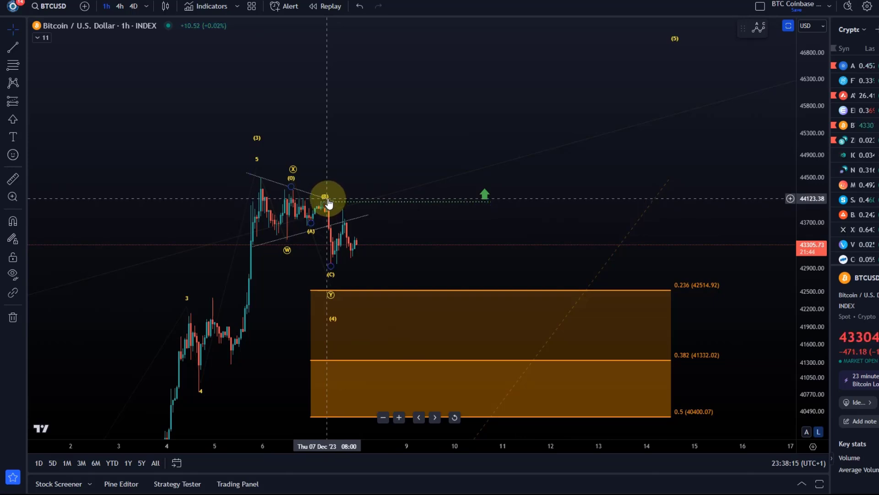
{"action": "mouse_move", "coordinate": [363, 214]}
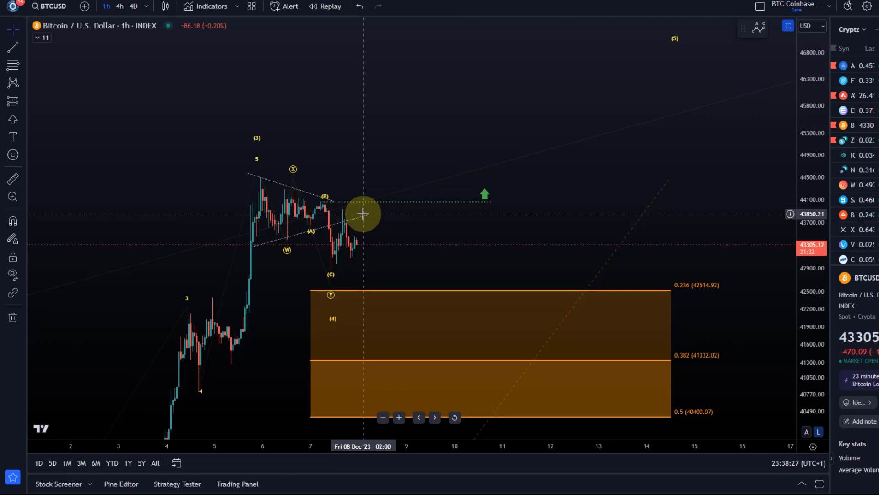
{"action": "mouse_move", "coordinate": [333, 194]}
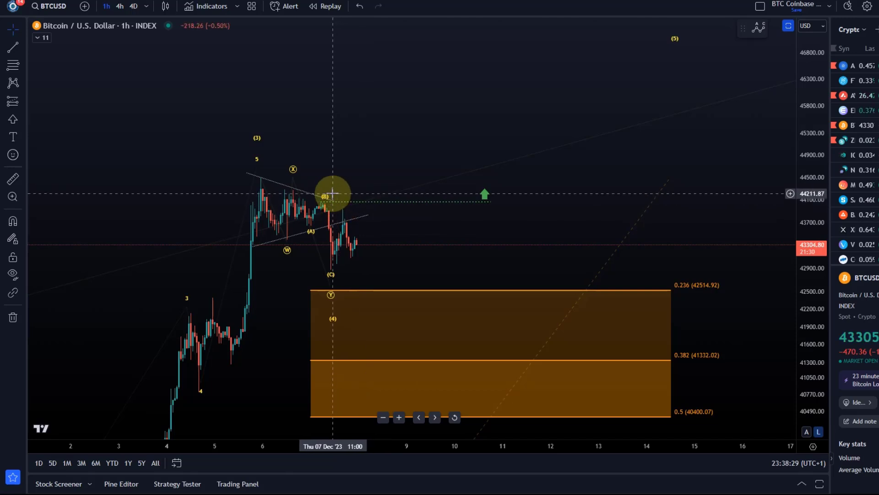
{"action": "mouse_move", "coordinate": [343, 186]}
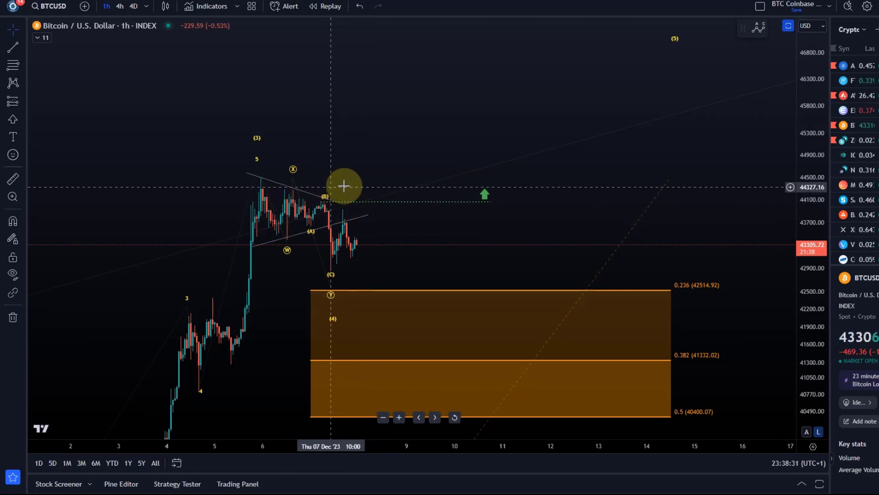
{"action": "mouse_move", "coordinate": [328, 189]}
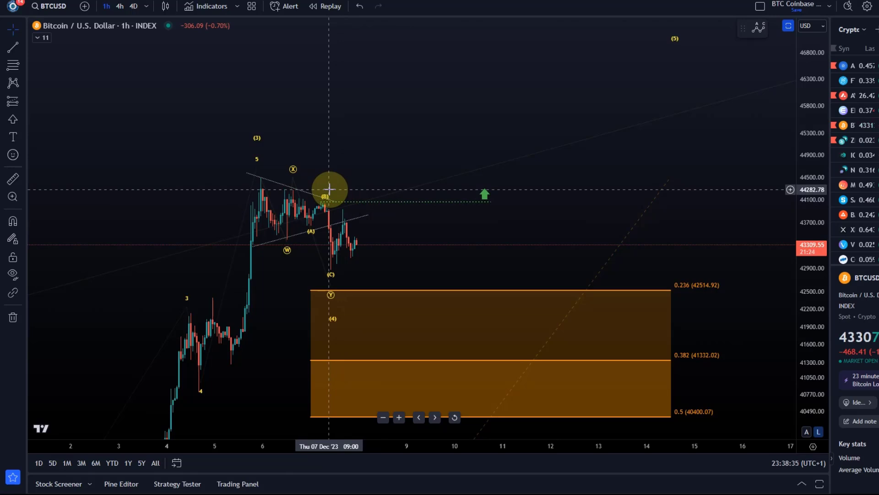
{"action": "mouse_move", "coordinate": [309, 178]}
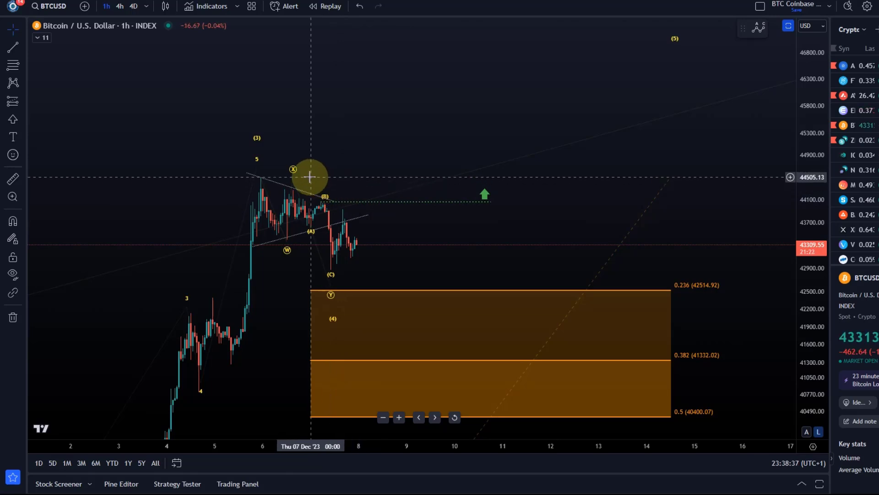
{"action": "mouse_move", "coordinate": [336, 174]}
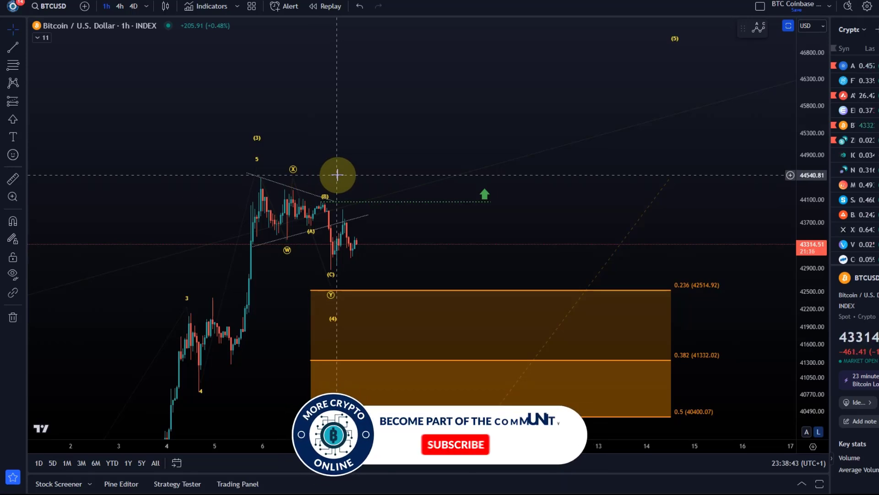
{"action": "left_click", "coordinate": [456, 444]}
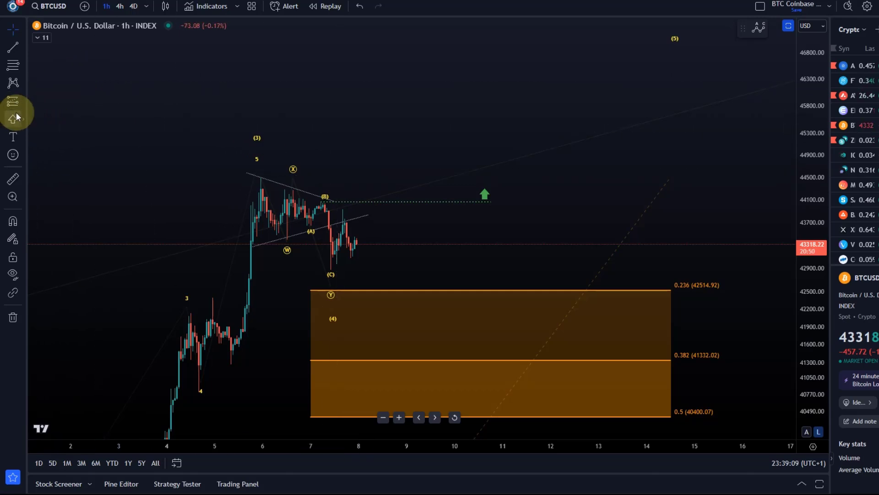
{"action": "left_click", "coordinate": [12, 120]}
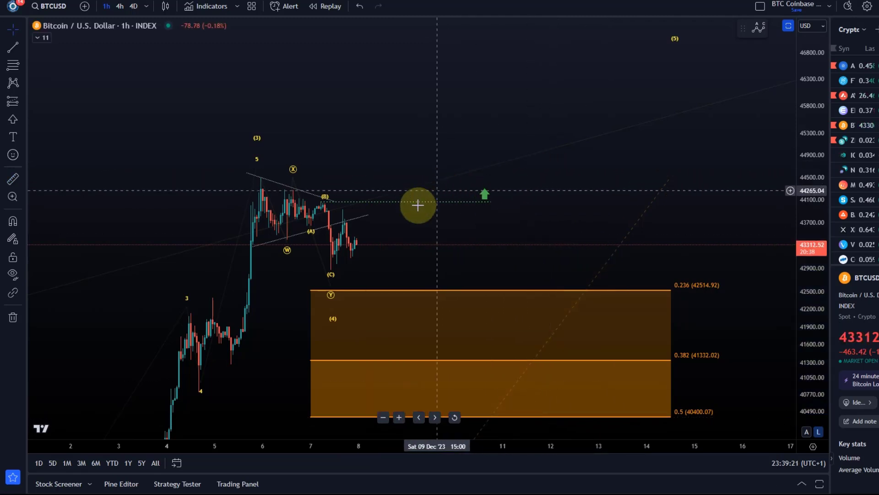
{"action": "mouse_move", "coordinate": [384, 248]}
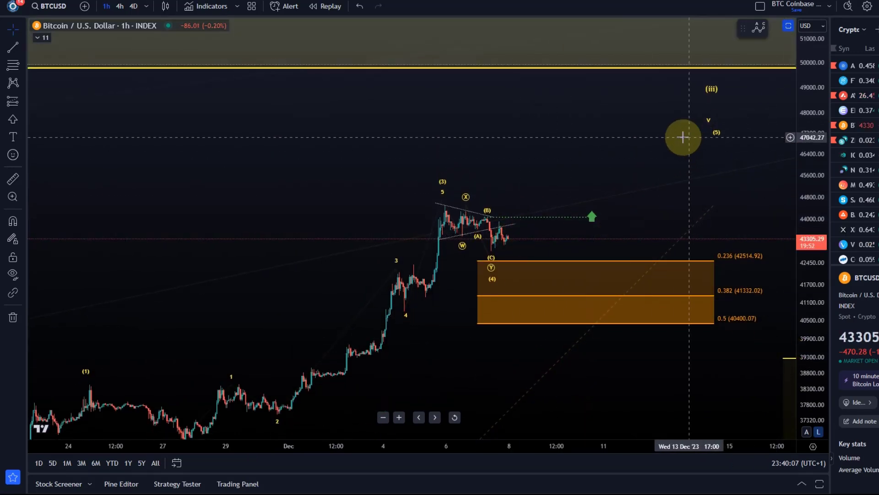
{"action": "mouse_move", "coordinate": [675, 156]}
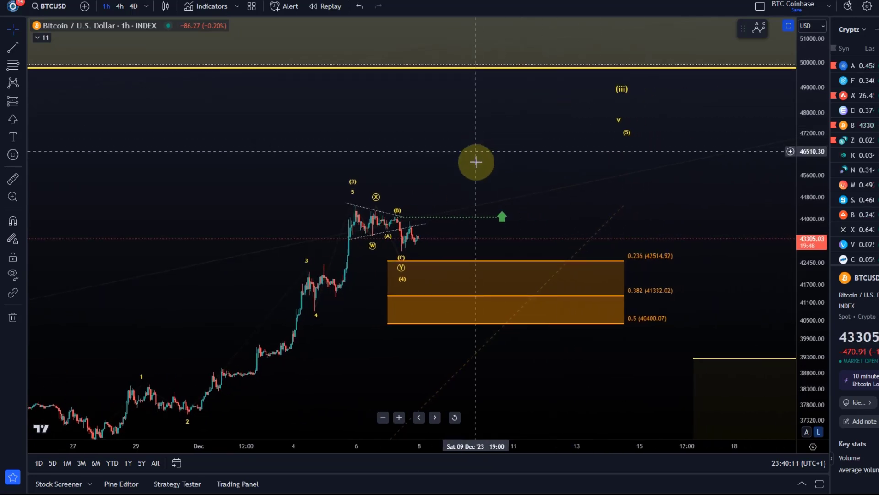
{"action": "mouse_move", "coordinate": [748, 151]}
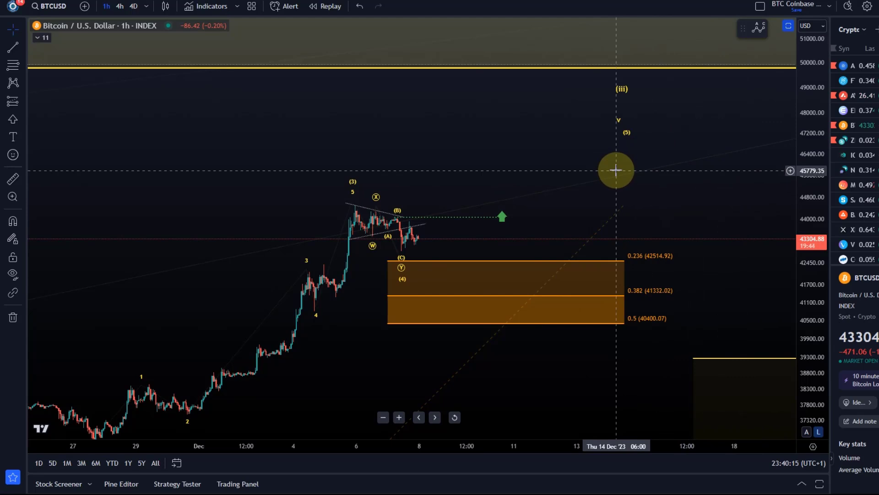
{"action": "mouse_move", "coordinate": [628, 134]}
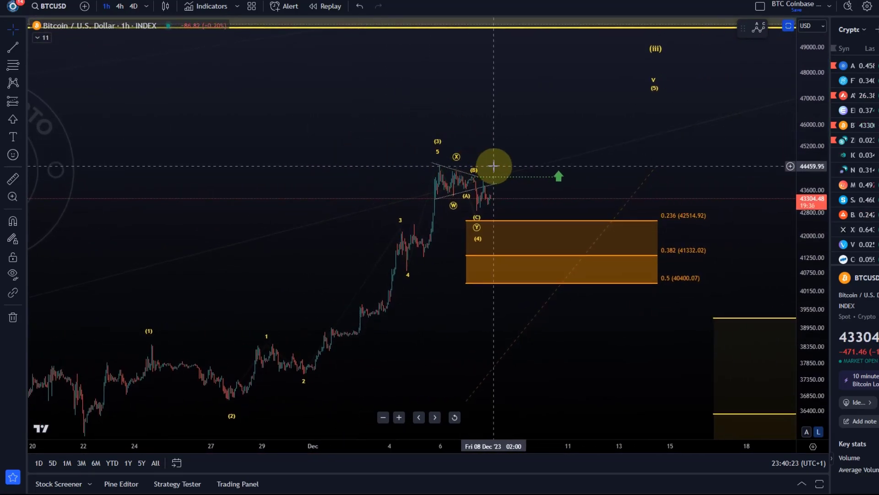
{"action": "mouse_move", "coordinate": [508, 167]}
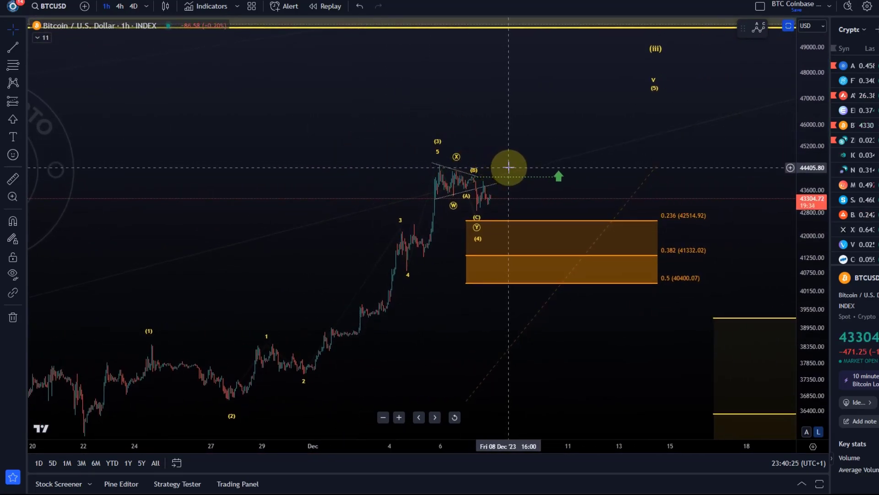
{"action": "mouse_move", "coordinate": [26, 67]}
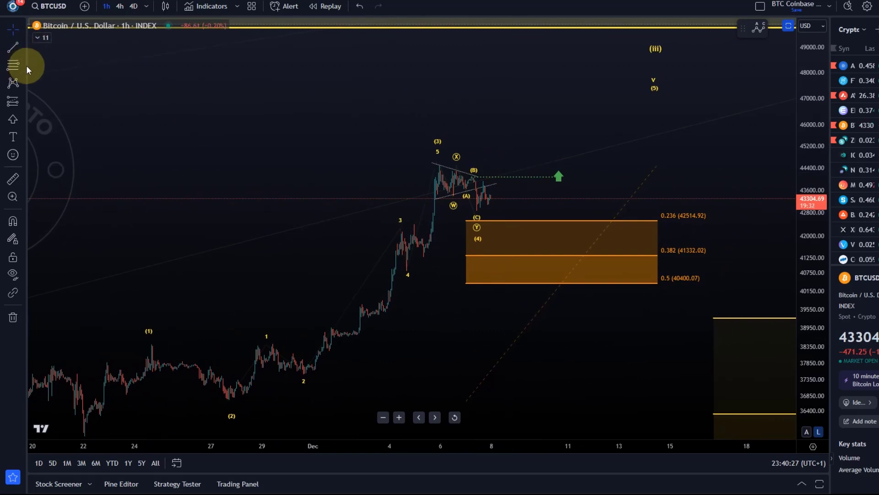
{"action": "mouse_move", "coordinate": [192, 306]}
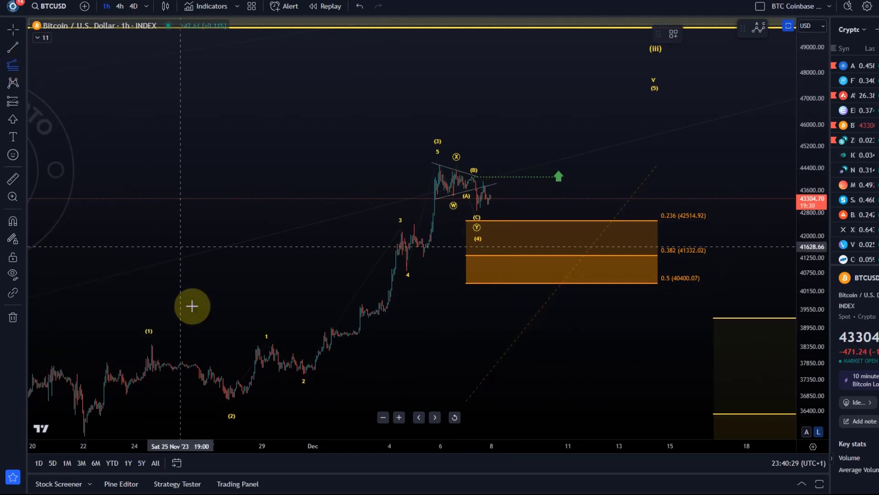
{"action": "mouse_move", "coordinate": [120, 434]}
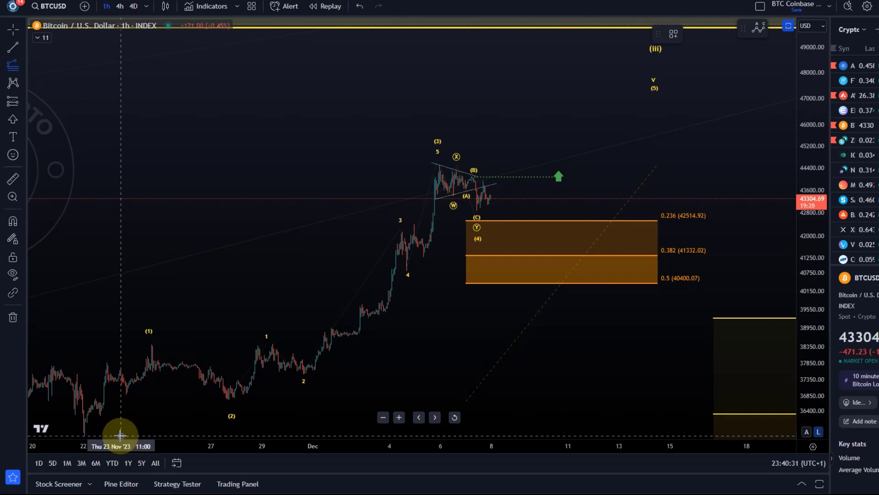
{"action": "mouse_move", "coordinate": [135, 344]}
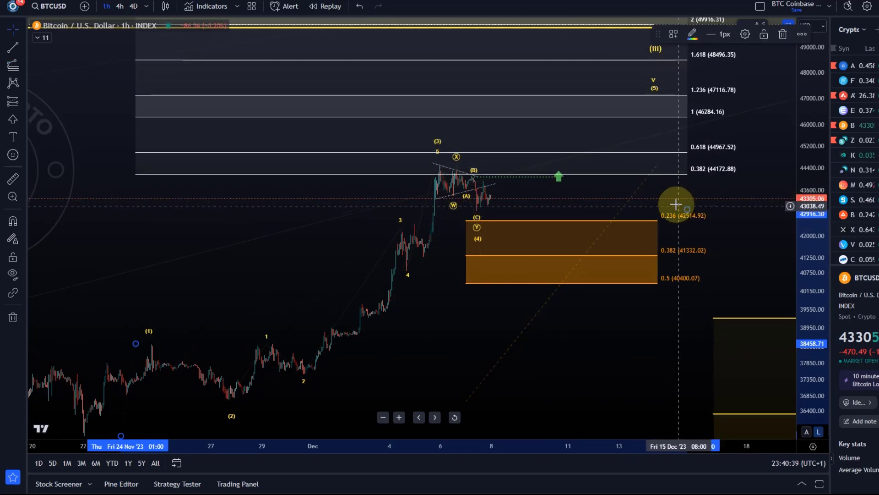
{"action": "mouse_move", "coordinate": [688, 115]}
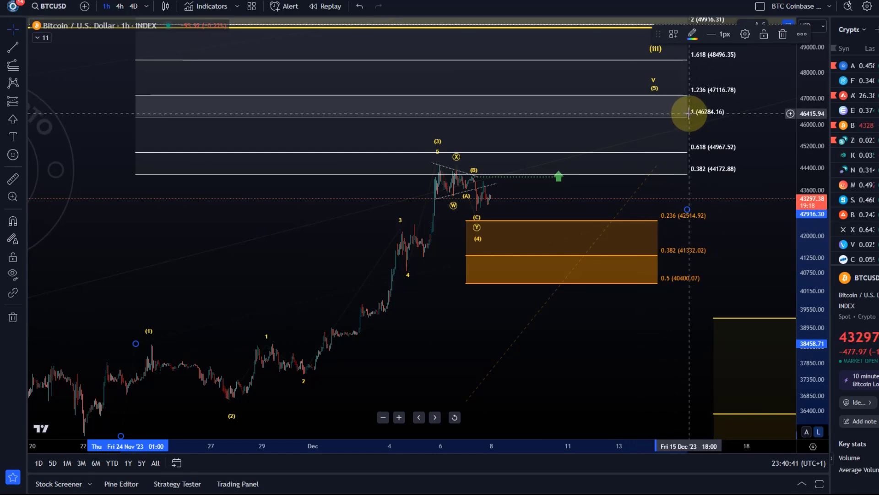
{"action": "mouse_move", "coordinate": [642, 141]}
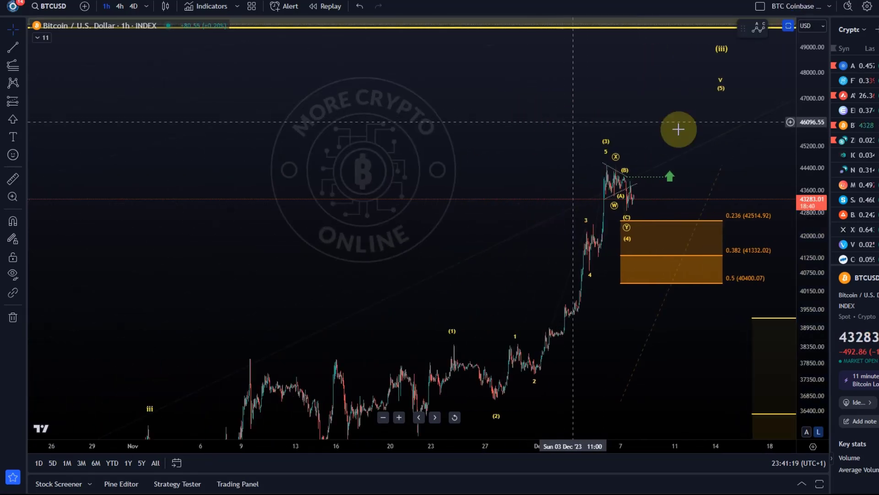
{"action": "right_click", "coordinate": [668, 167]}
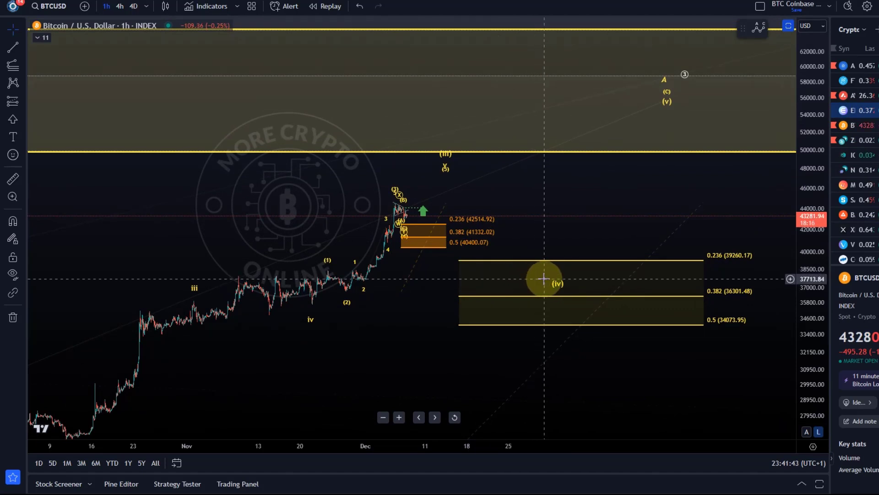
{"action": "mouse_move", "coordinate": [551, 279]}
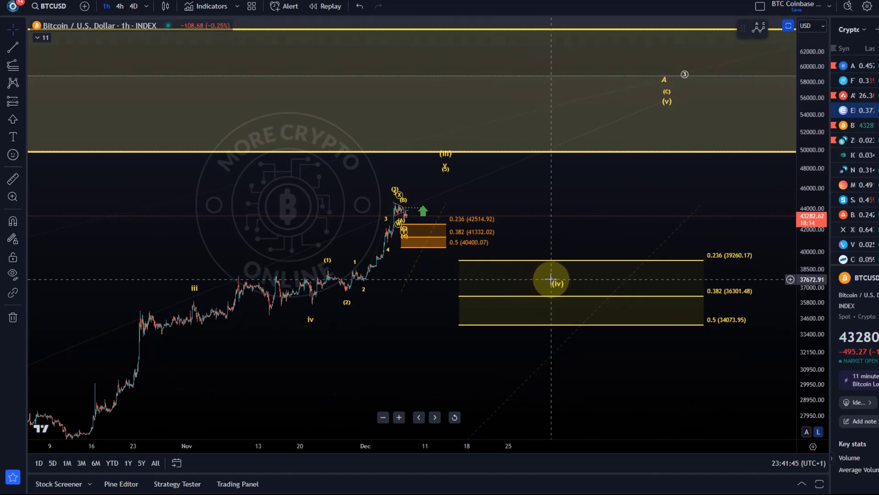
{"action": "mouse_move", "coordinate": [586, 281]}
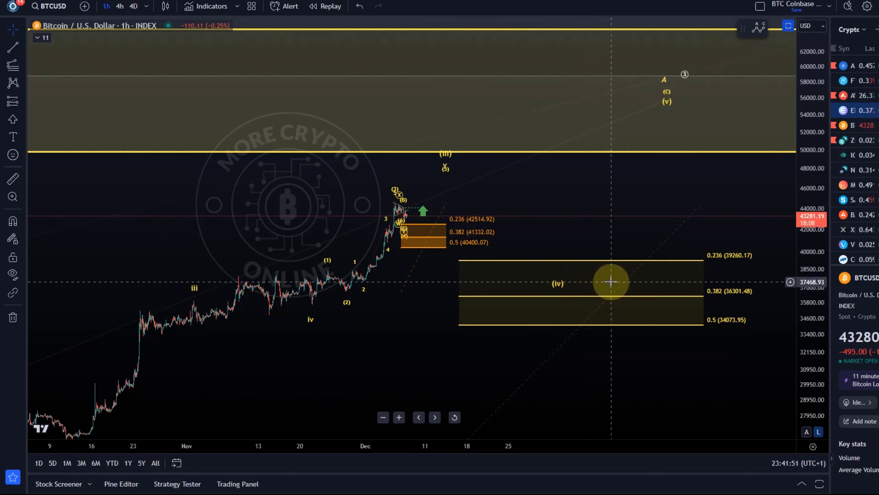
{"action": "mouse_move", "coordinate": [617, 282]}
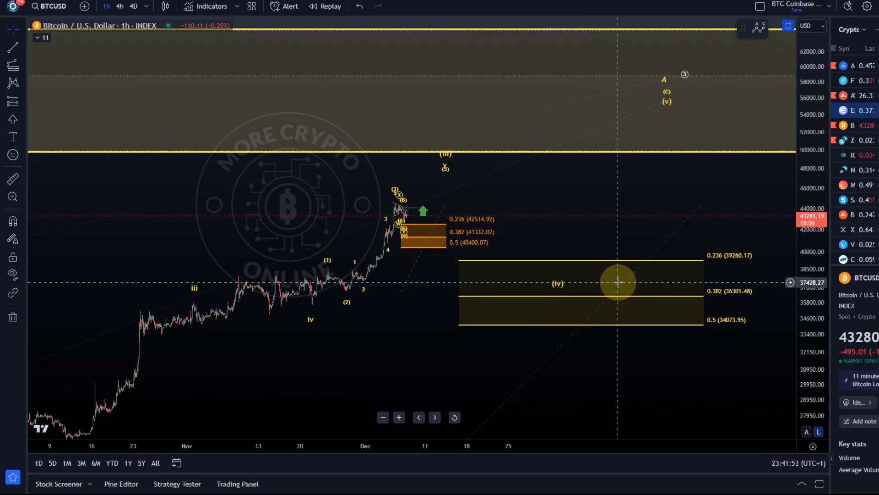
{"action": "mouse_move", "coordinate": [630, 283]}
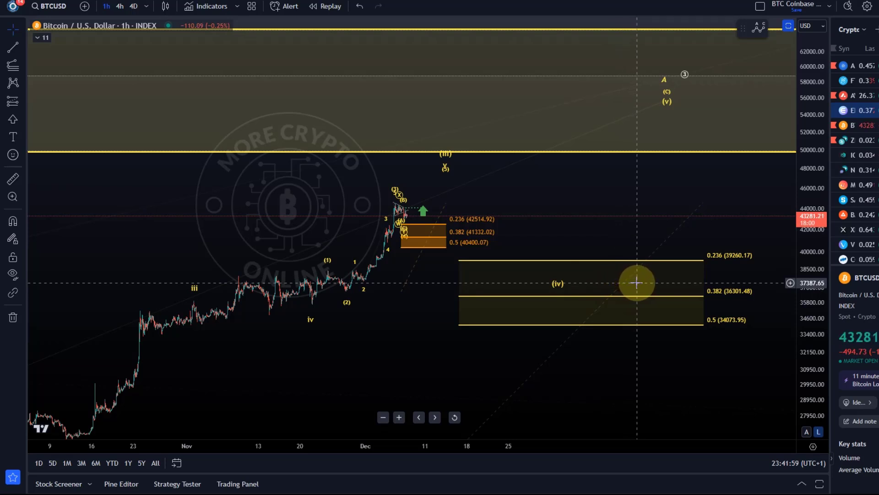
{"action": "mouse_move", "coordinate": [645, 283]}
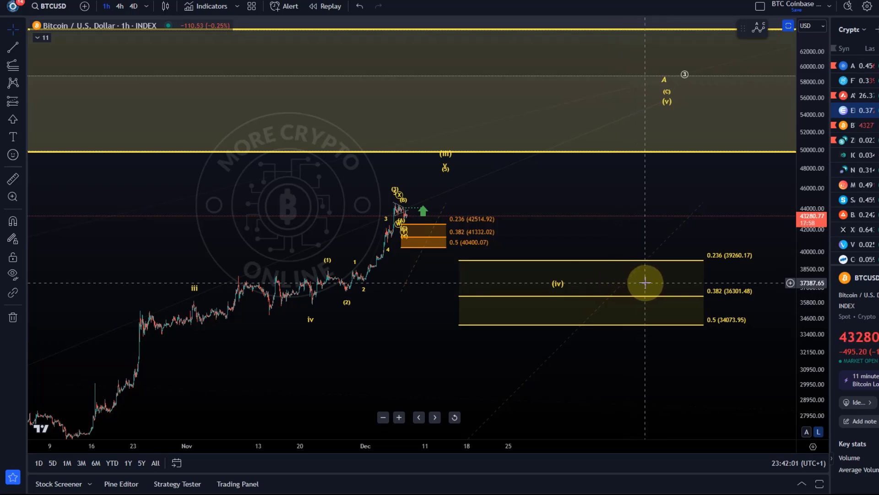
{"action": "mouse_move", "coordinate": [429, 246]}
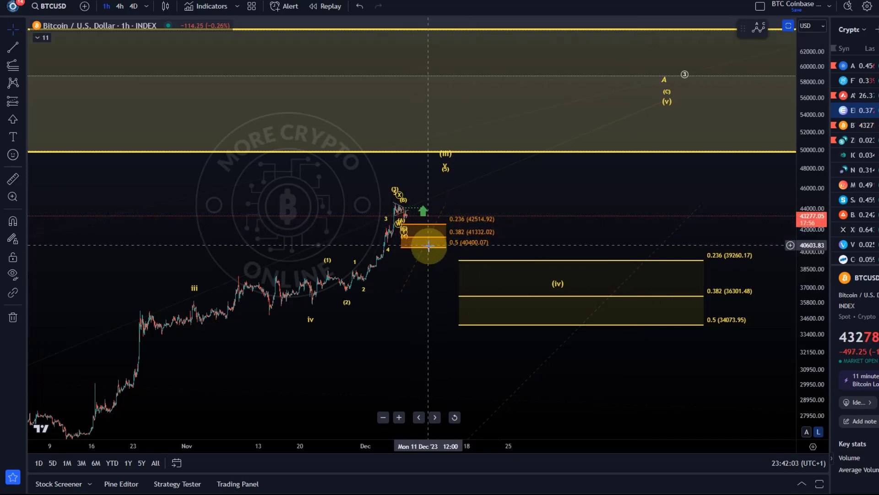
{"action": "mouse_move", "coordinate": [500, 248]}
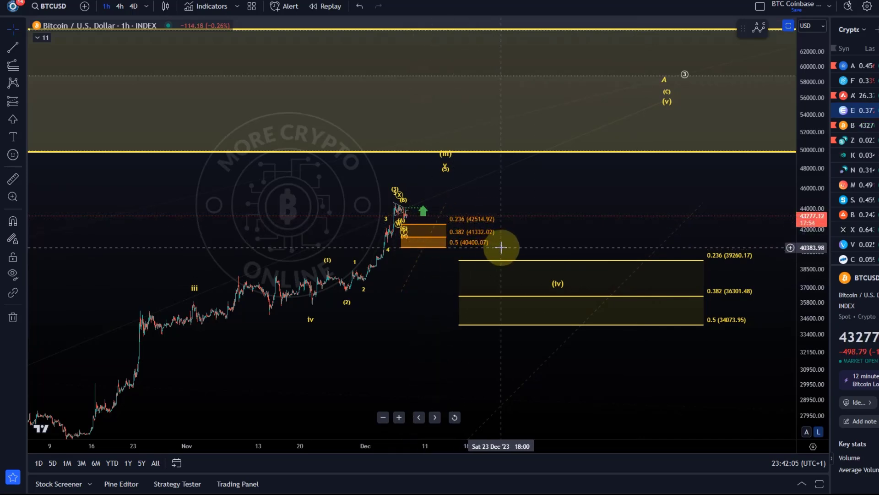
{"action": "mouse_move", "coordinate": [508, 247]}
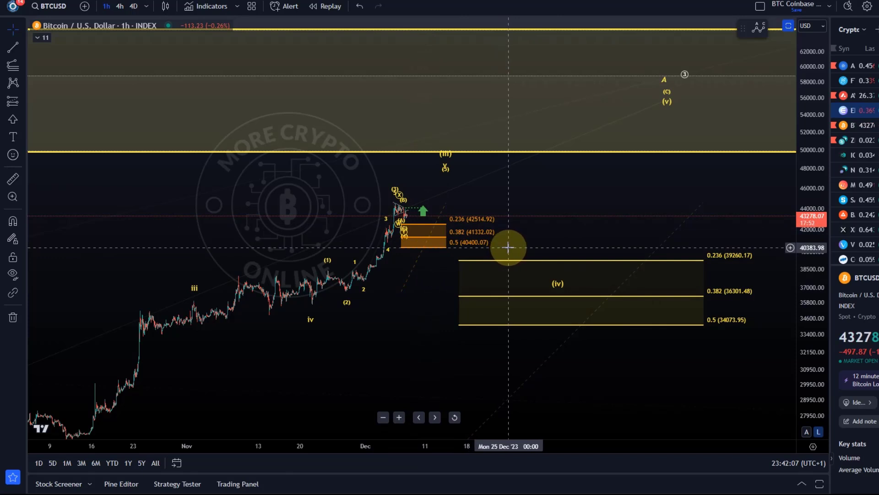
{"action": "mouse_move", "coordinate": [509, 246]}
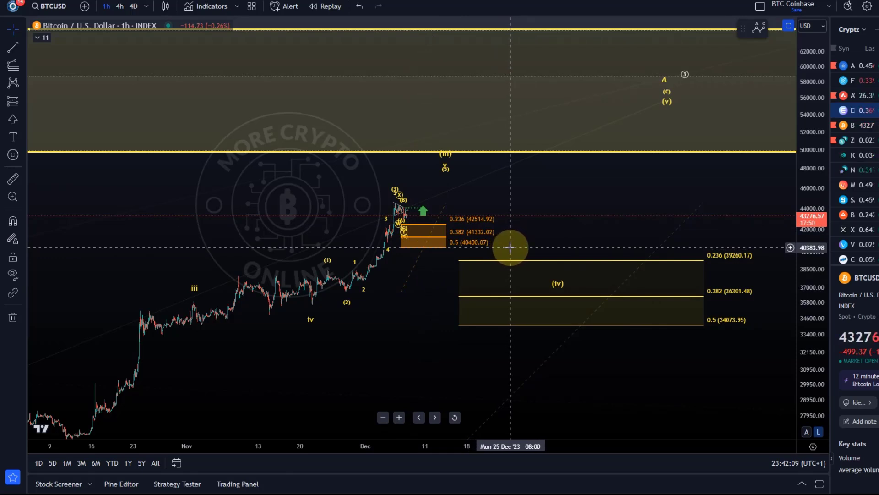
{"action": "mouse_move", "coordinate": [559, 238]}
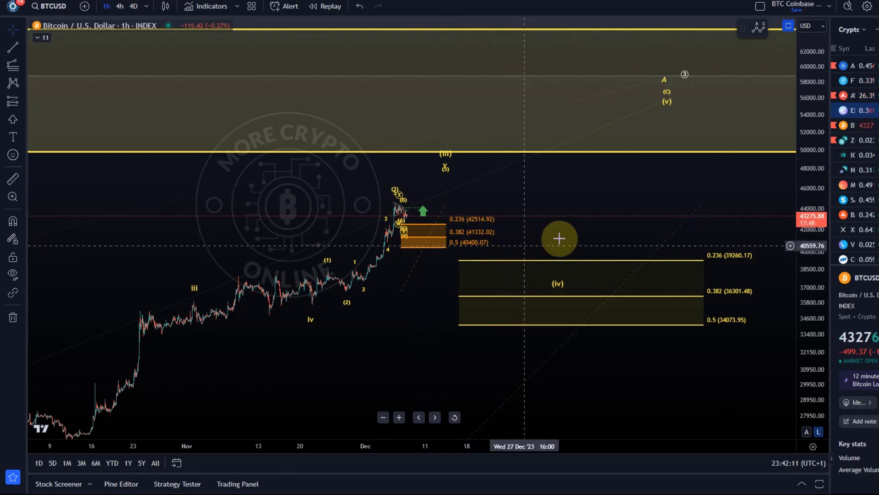
{"action": "mouse_move", "coordinate": [447, 153]}
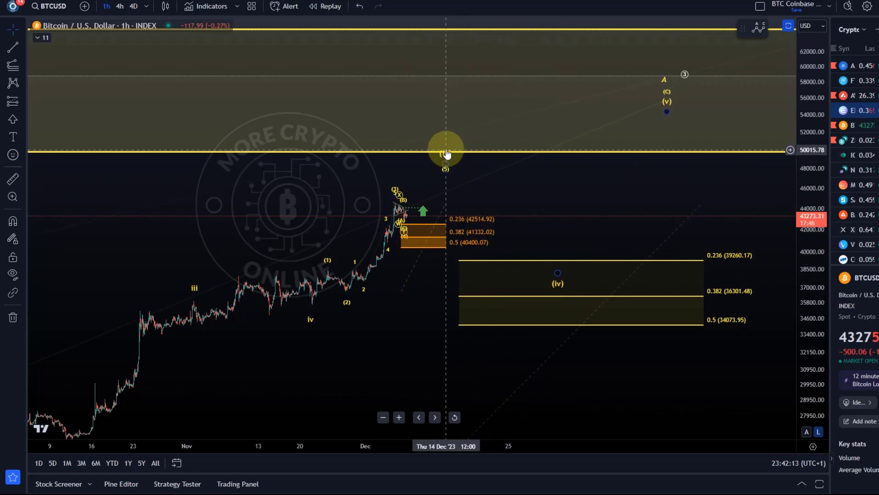
{"action": "mouse_move", "coordinate": [446, 153]}
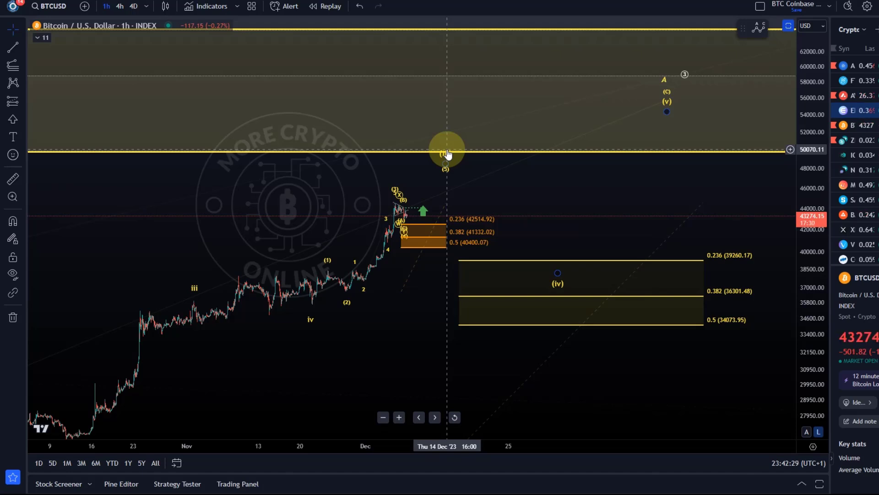
{"action": "mouse_move", "coordinate": [474, 139]}
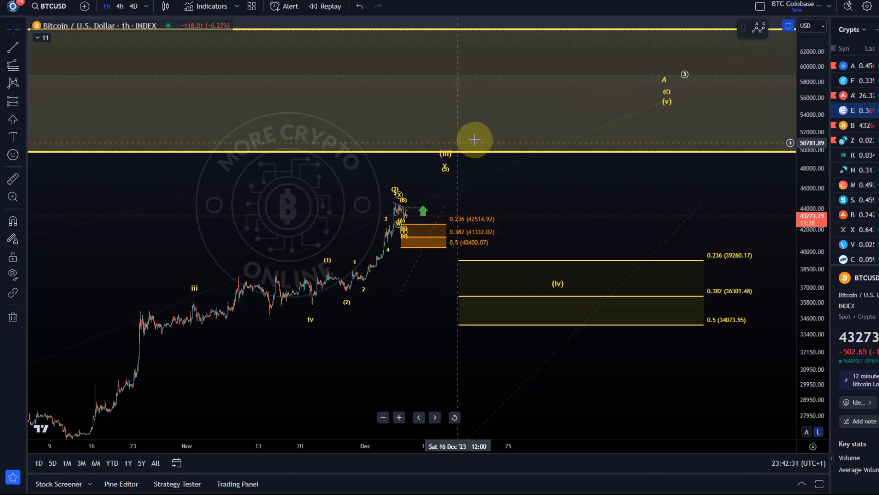
Switch BTCUSD to the 4-hour interval showing the 49,000-66,500 wave-5 target box
{"action": "left_click", "coordinate": [119, 7]}
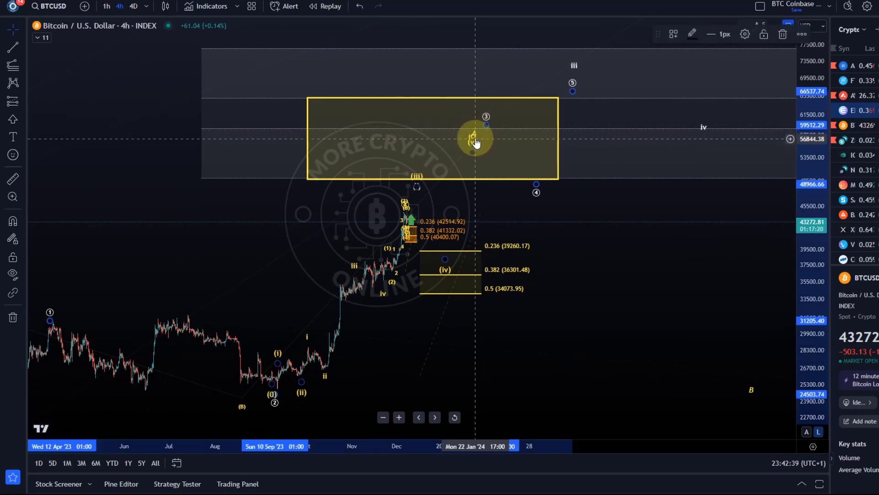
{"action": "mouse_move", "coordinate": [624, 182]}
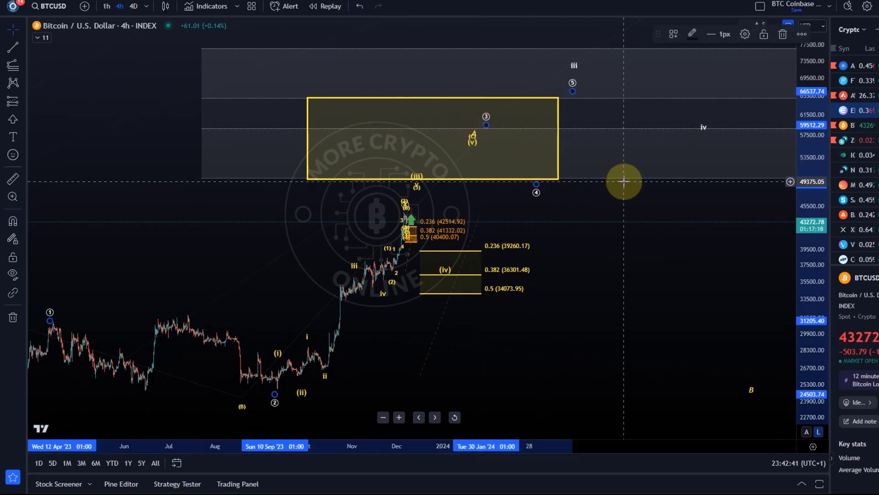
{"action": "mouse_move", "coordinate": [652, 186]}
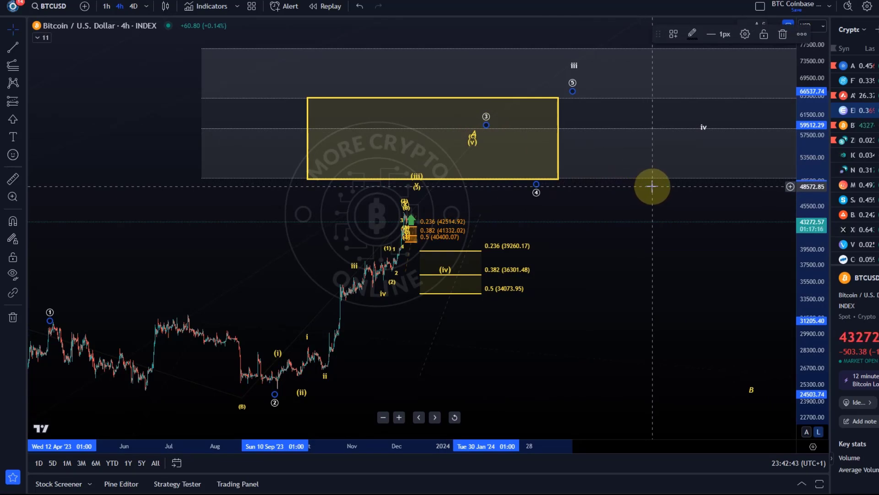